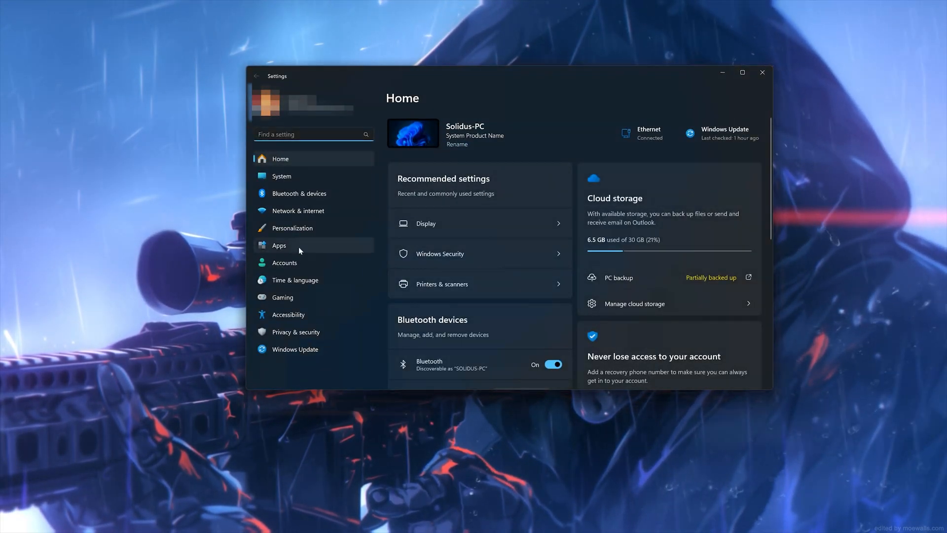
# Switch Windows Settings to the Apps section from the left navigation pane.
pyautogui.click(278, 245)
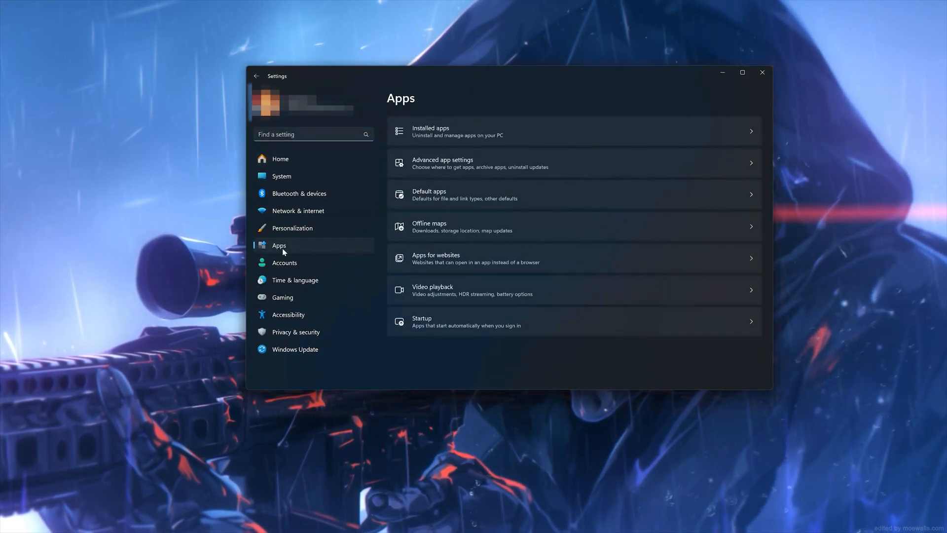
pyautogui.moveTo(503, 132)
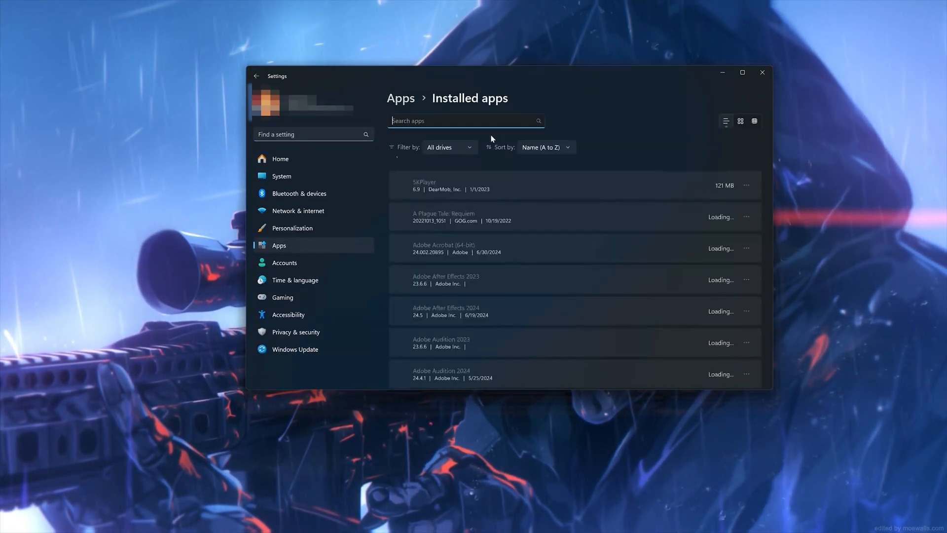
# Locate Call of Duty in Installed apps and open its Advanced options page.
pyautogui.scroll(-3)
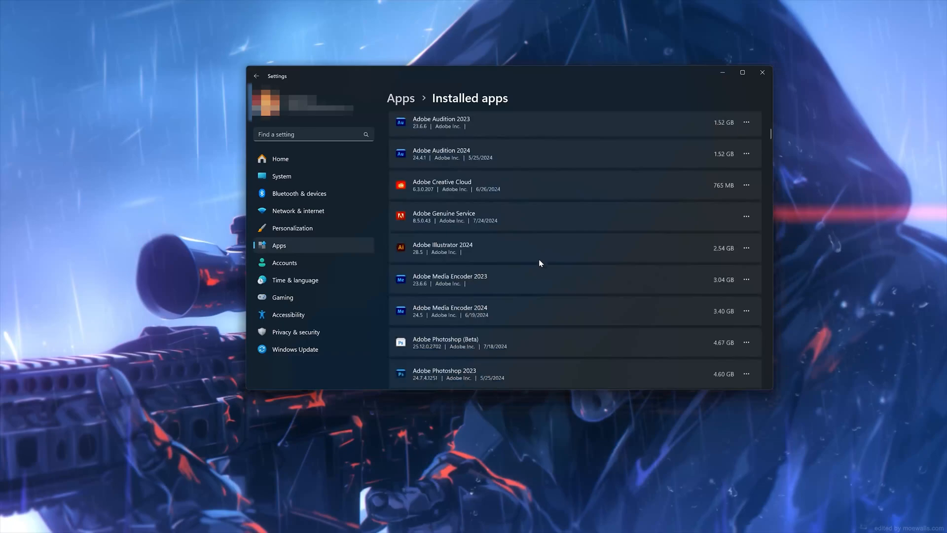
pyautogui.scroll(-3)
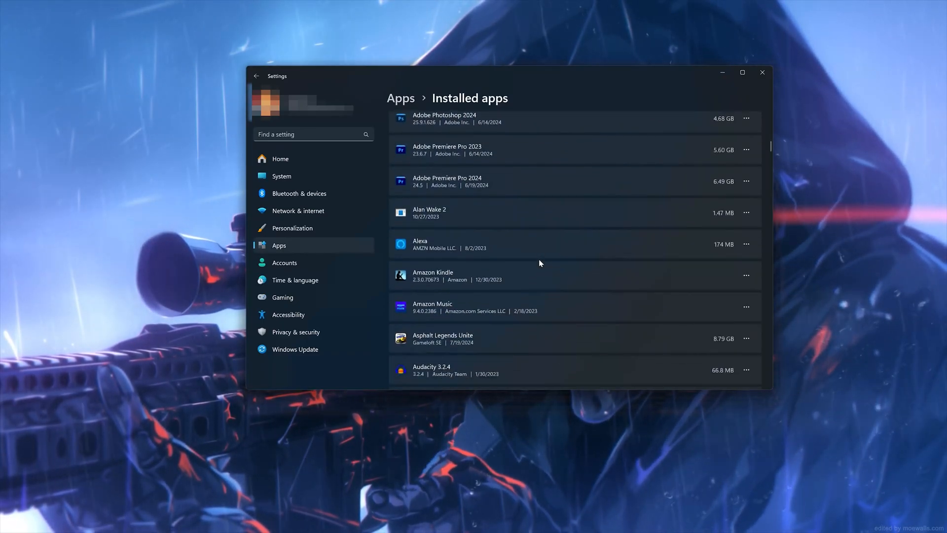
pyautogui.scroll(-3)
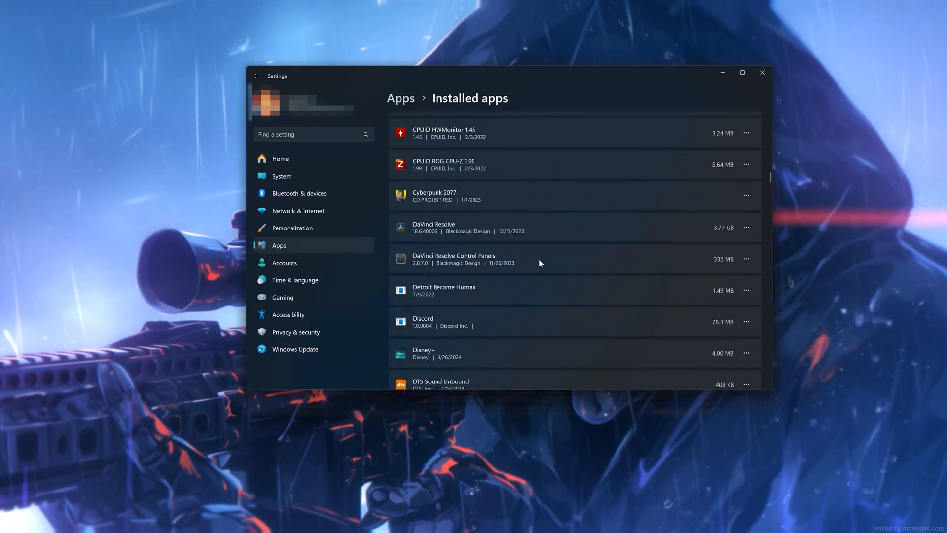
pyautogui.scroll(3)
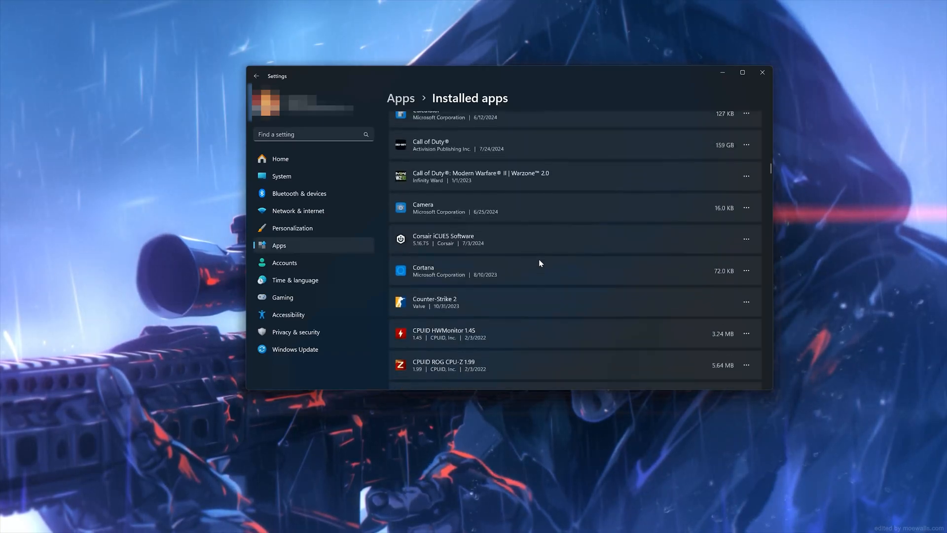
pyautogui.scroll(3)
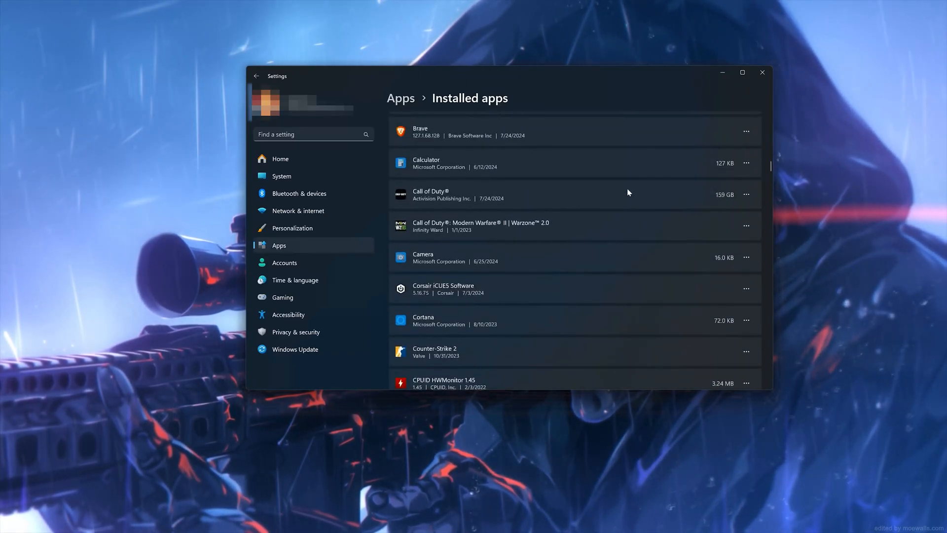
pyautogui.moveTo(747, 199)
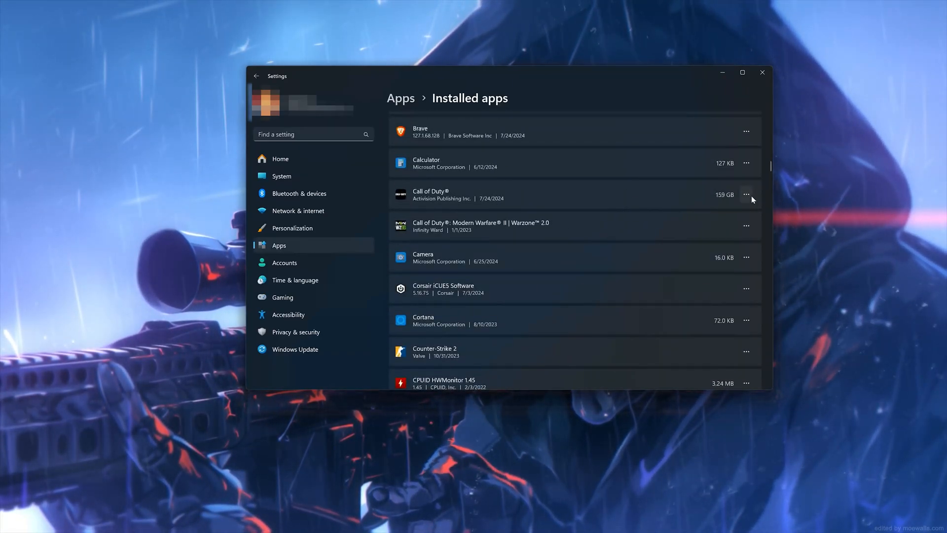
pyautogui.click(746, 194)
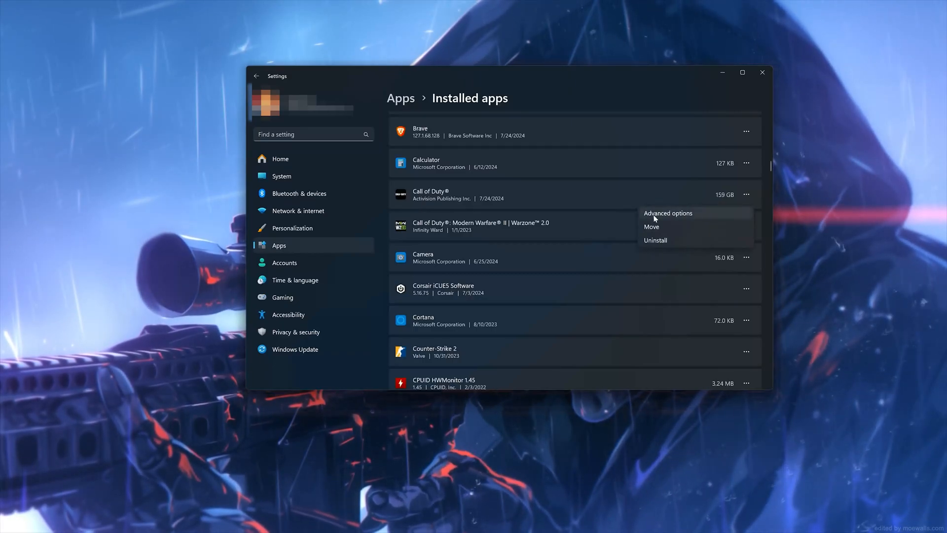
pyautogui.click(667, 213)
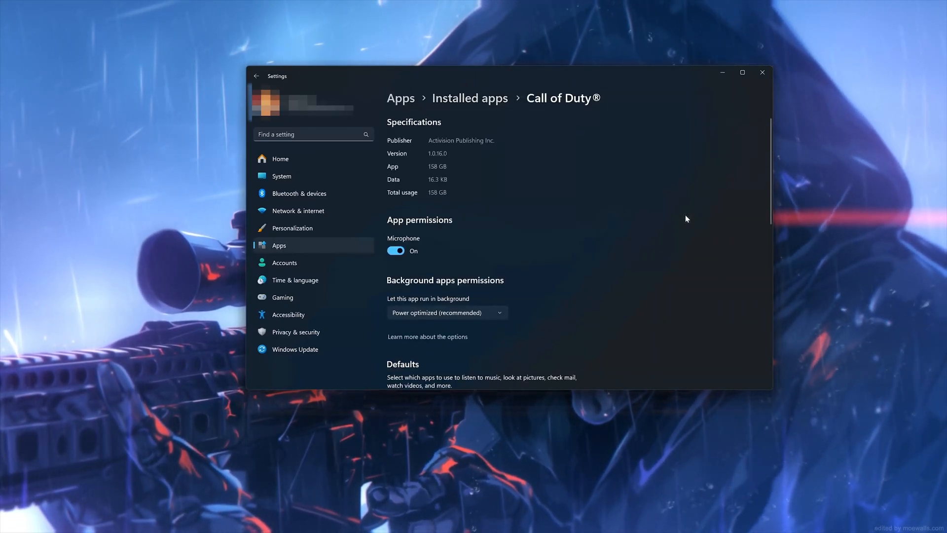
pyautogui.scroll(-3)
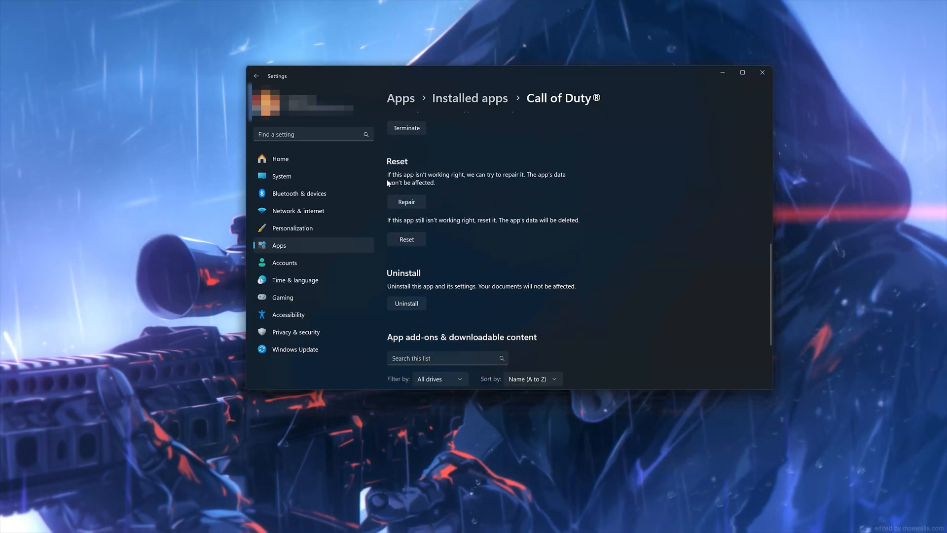
pyautogui.moveTo(477, 183)
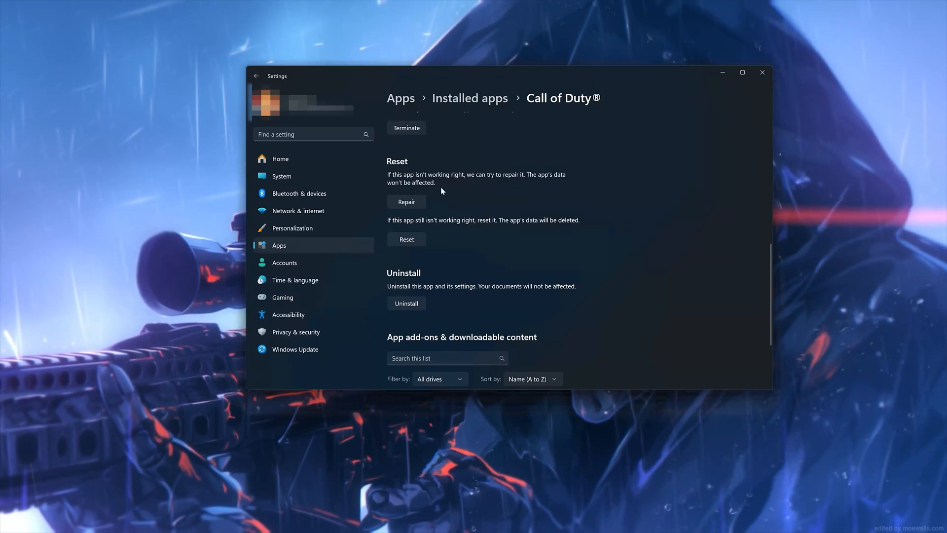
# Run Repair on Call of Duty until the check mark appears.
pyautogui.click(406, 201)
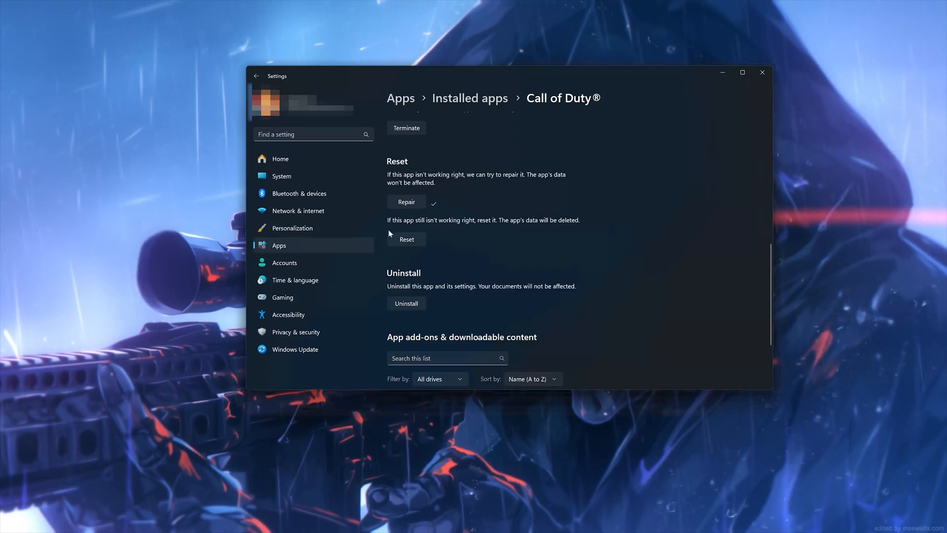
pyautogui.moveTo(551, 228)
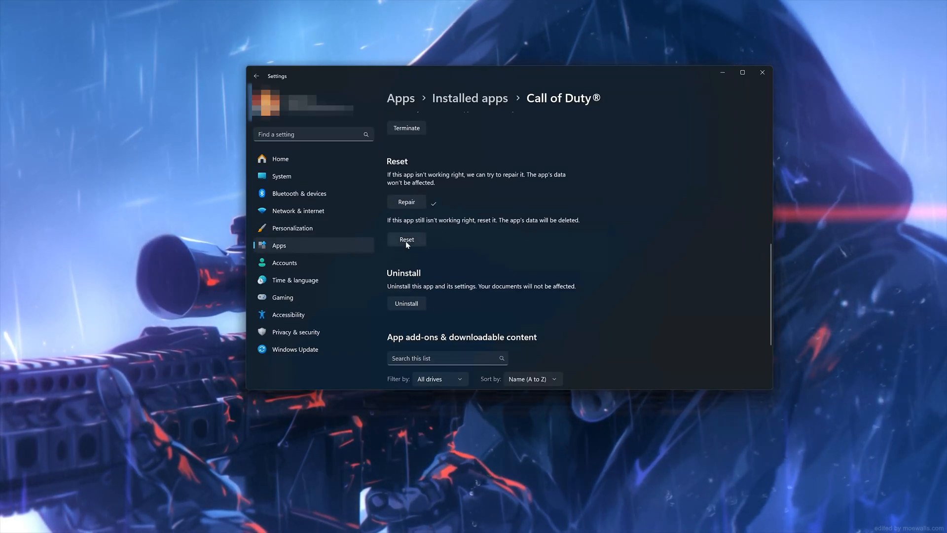
# Show Call of Duty's Reset confirmation flyout warning that app data will be deleted.
pyautogui.click(406, 239)
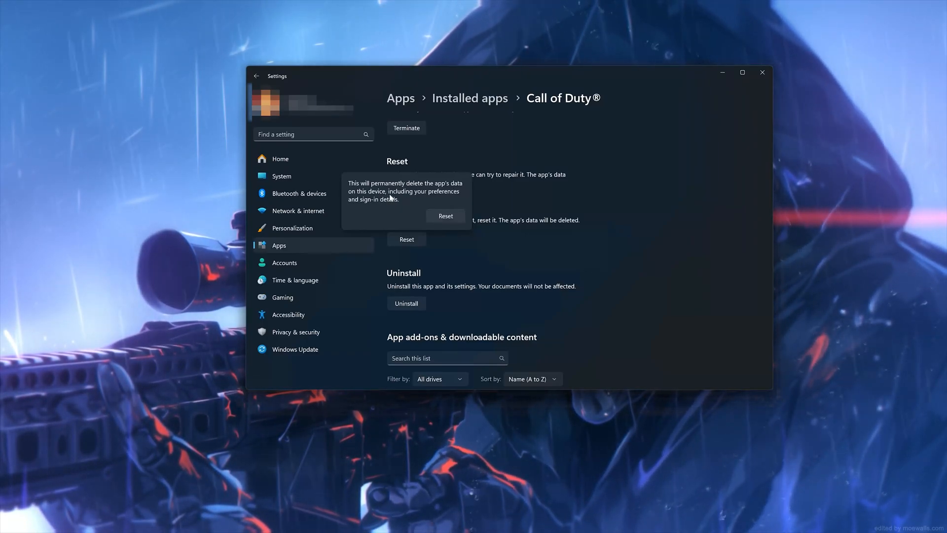
pyautogui.moveTo(444, 237)
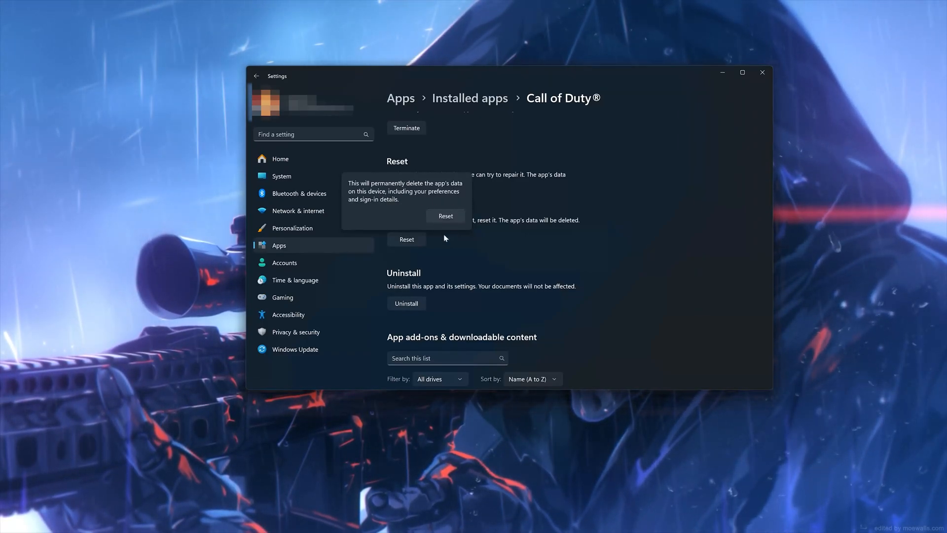